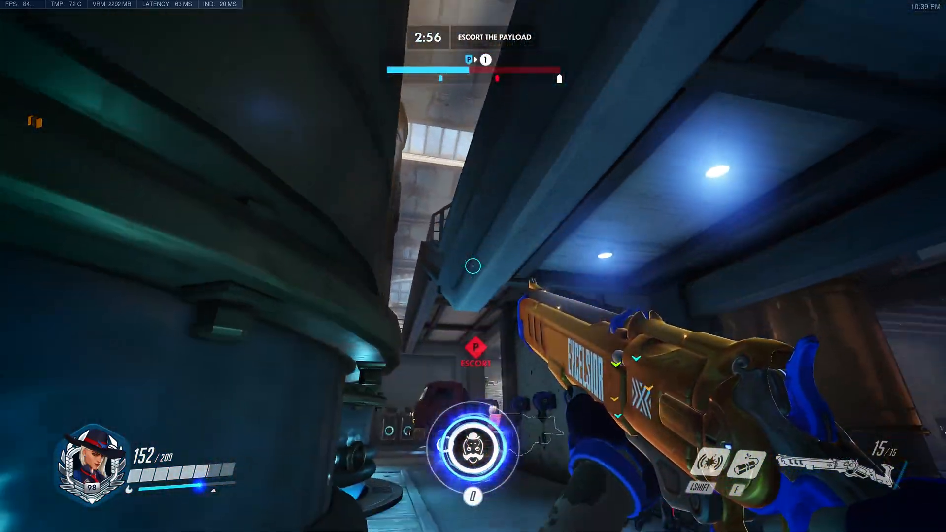
mouse_move(473, 265)
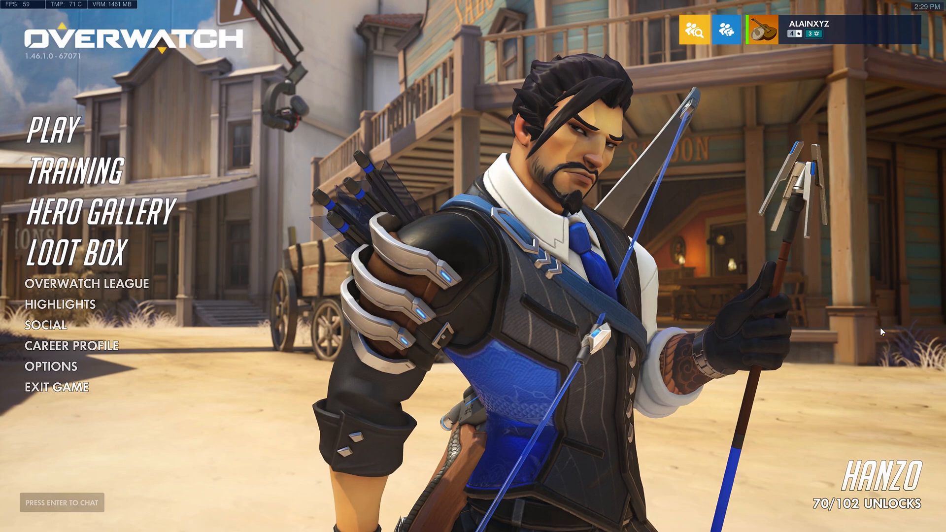
click(53, 131)
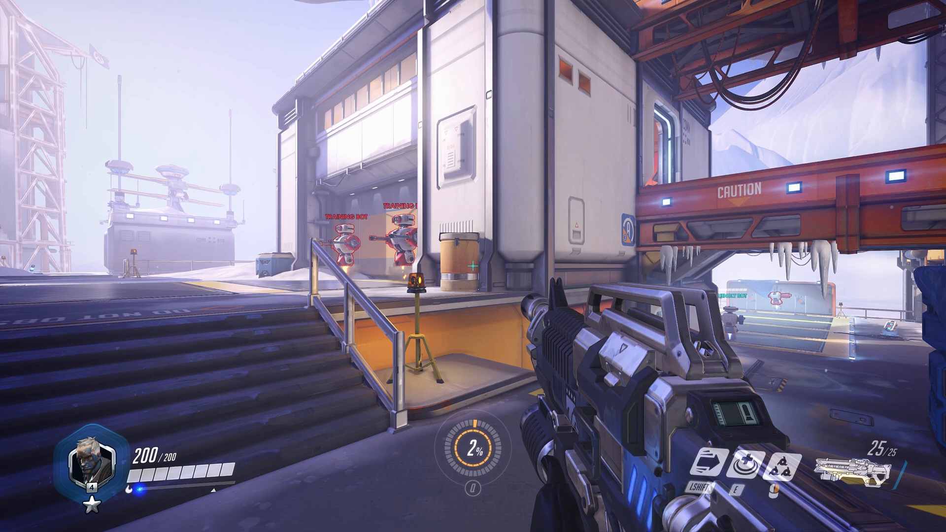
mouse_move(473, 266)
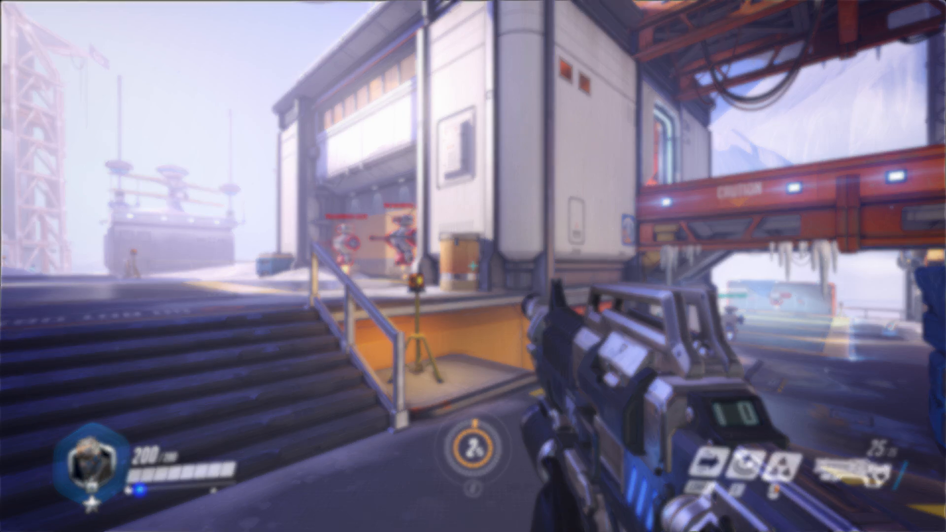